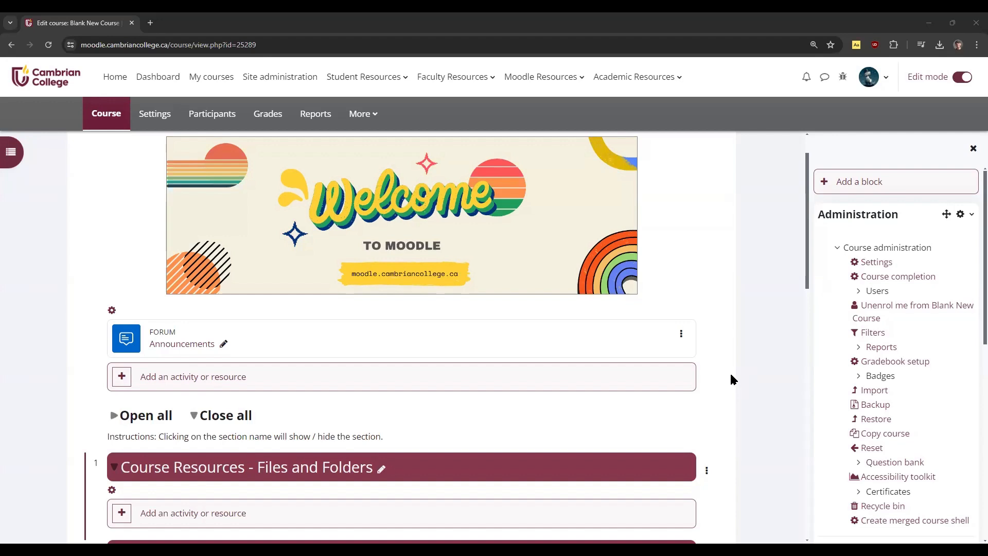
pyautogui.moveTo(712, 373)
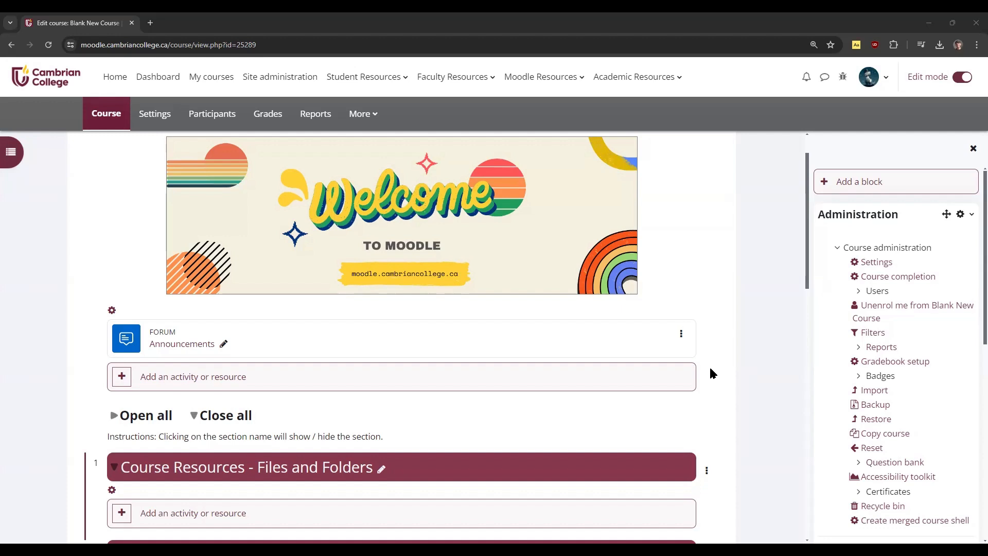
pyautogui.moveTo(717, 380)
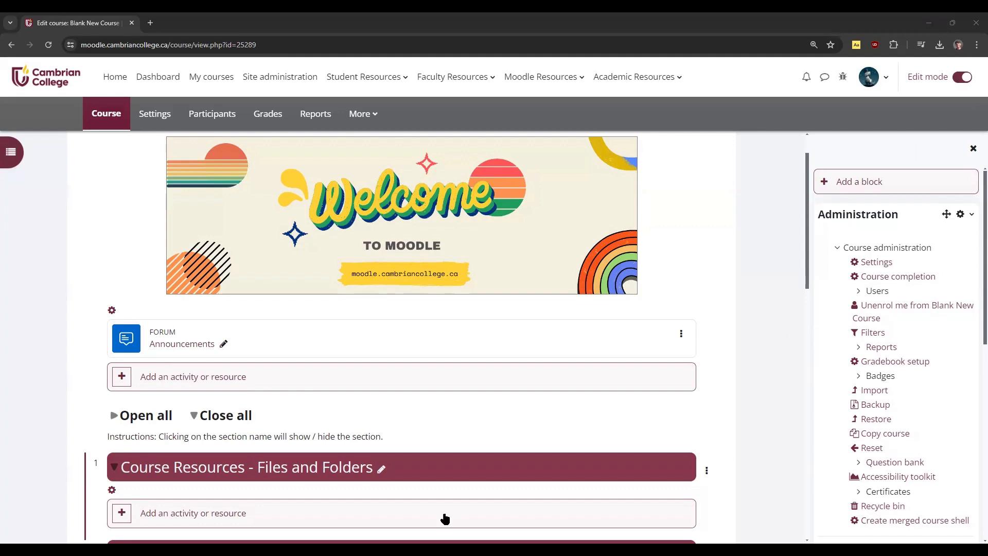
# - Scroll to the Usage Guidelines for AI Generative Tools file under Files and Folders
pyautogui.scroll(-3)
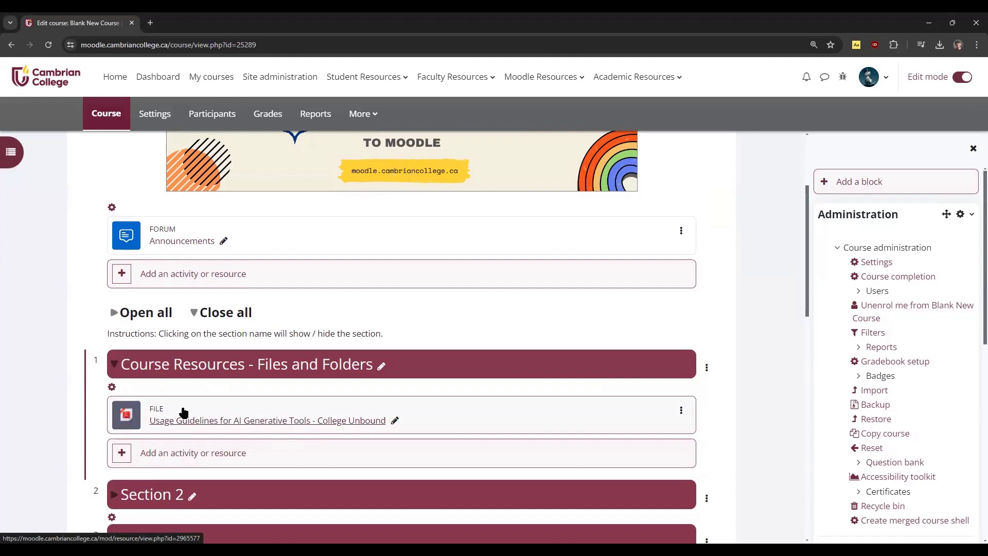
pyautogui.moveTo(313, 420)
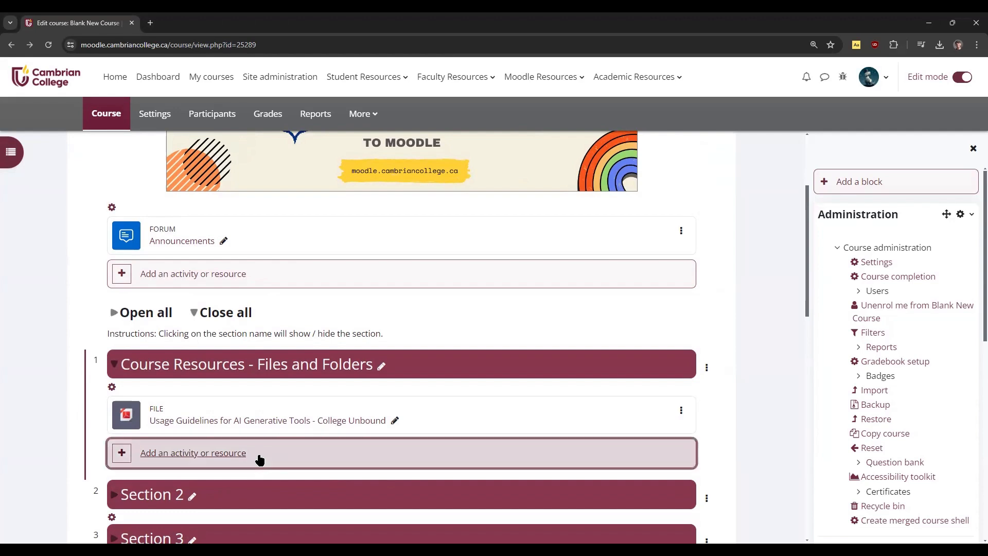
# - Start a File resource named 'eLearning PDF' and scroll down to its Files area
pyautogui.click(193, 452)
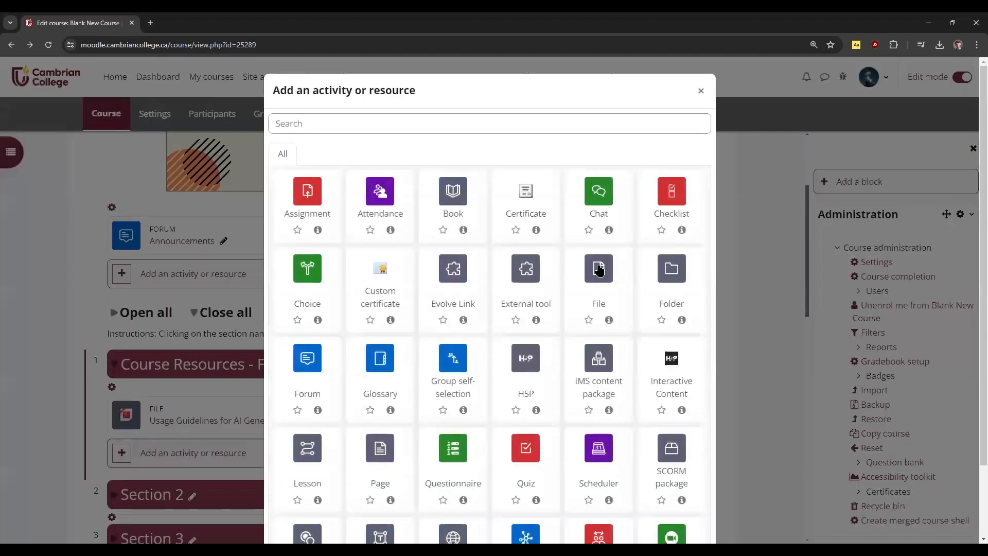
pyautogui.click(597, 268)
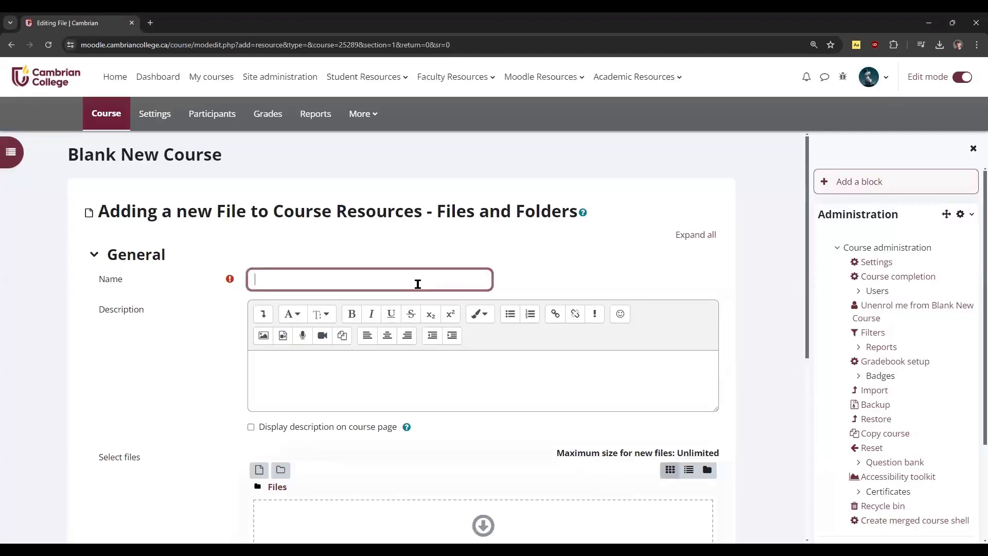
pyautogui.write('eLearning PDF')
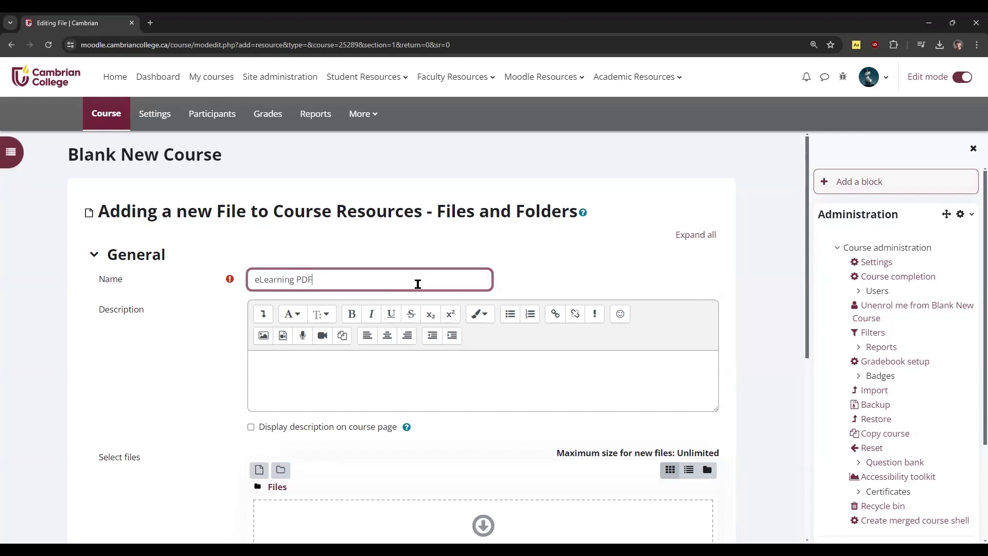
pyautogui.scroll(-3)
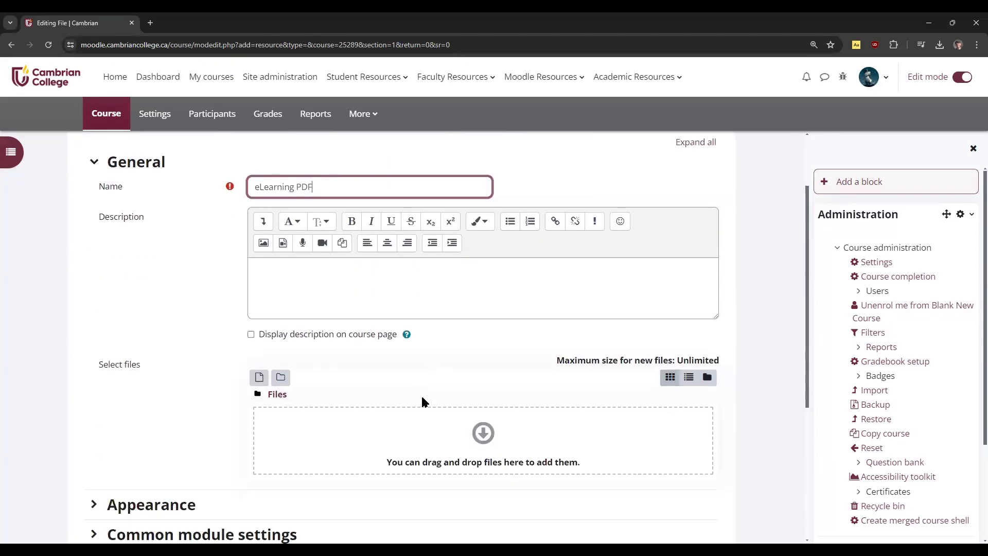
pyautogui.scroll(-3)
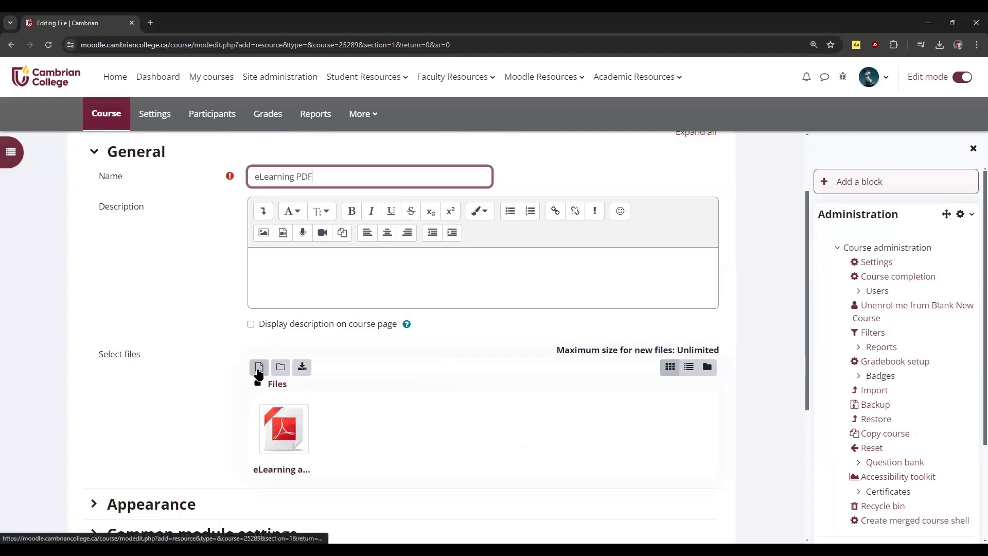
pyautogui.moveTo(258, 367)
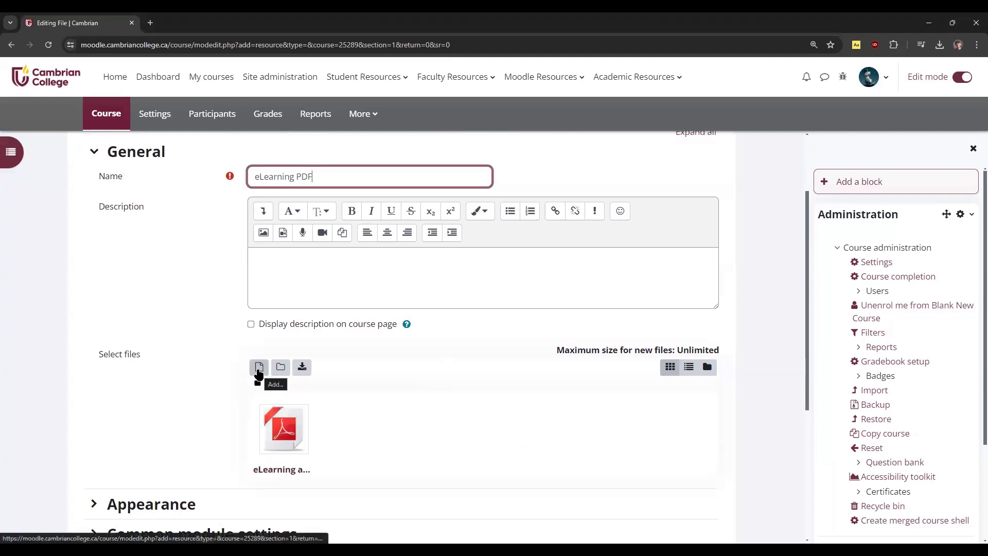
# - Describe the eLearning PDF file as 'This is a PDF to read.'
pyautogui.click(258, 367)
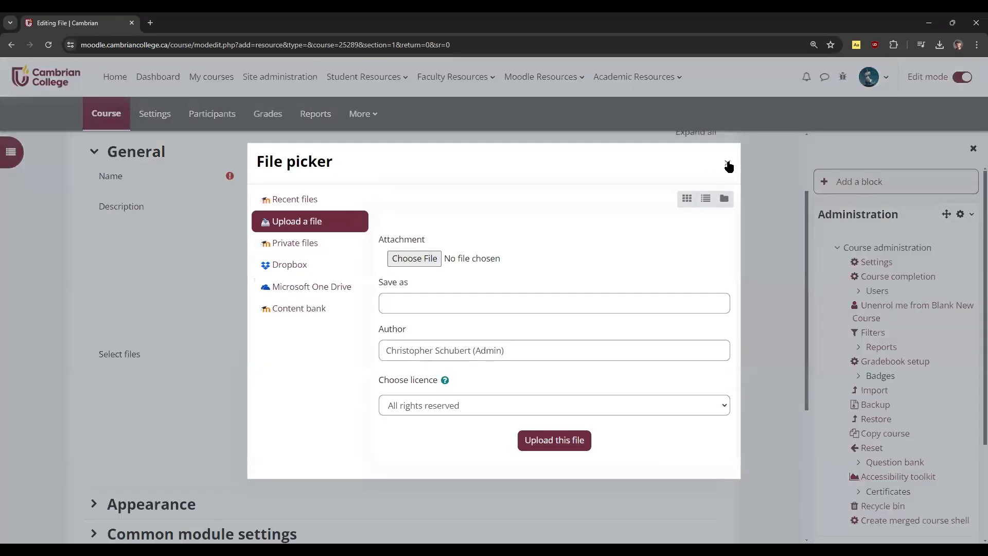
pyautogui.click(727, 166)
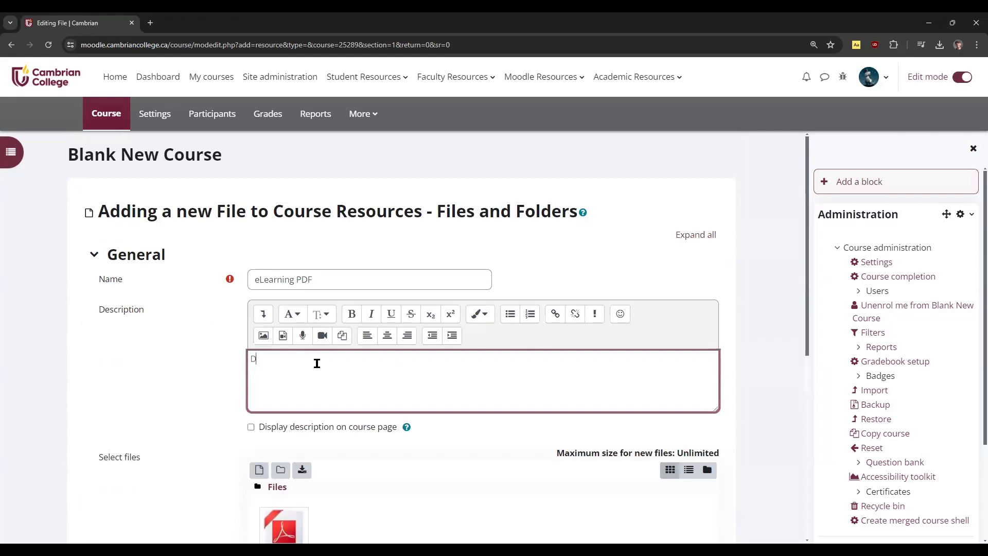
pyautogui.write('This is a')
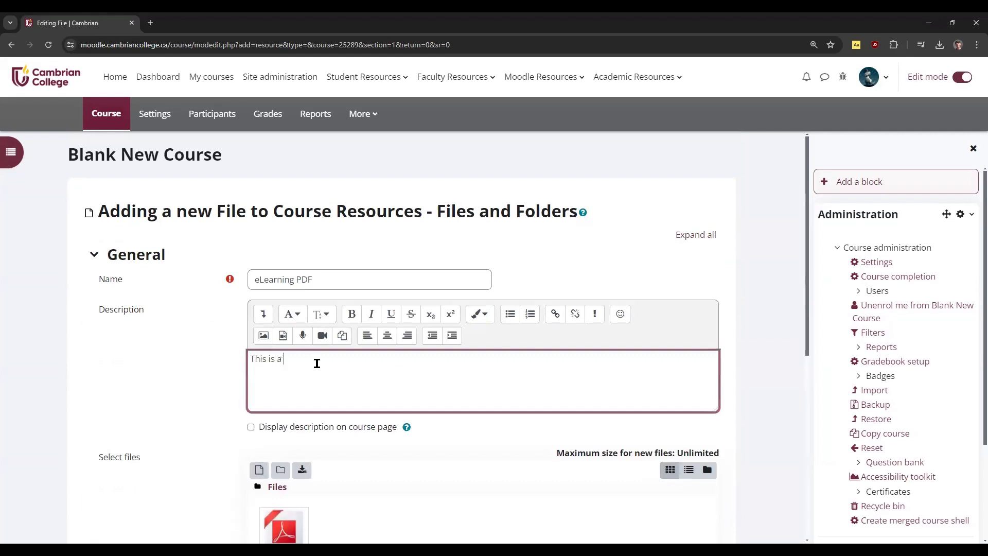
pyautogui.write('PDF to read.')
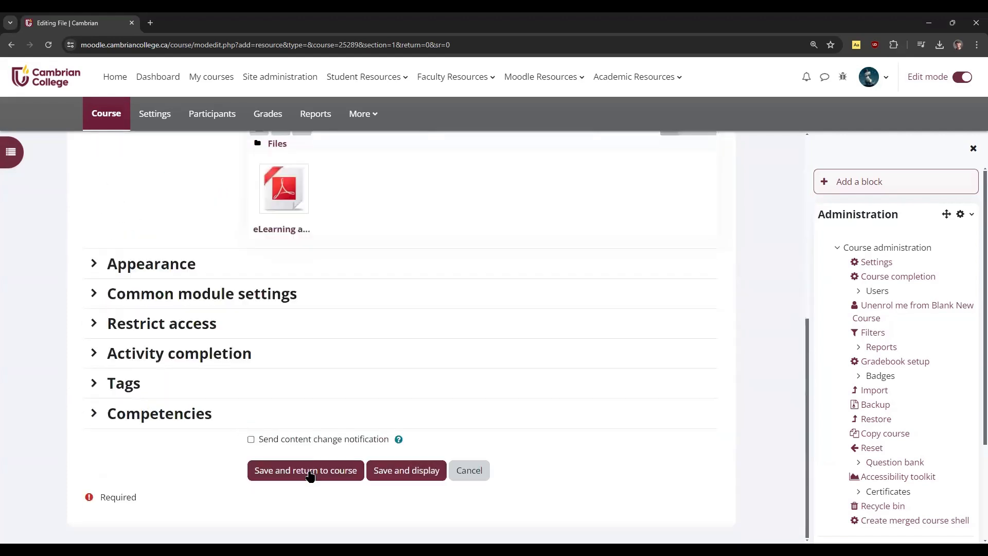
# - Save eLearning PDF back to the course and open the add activity or resource choices
pyautogui.click(305, 470)
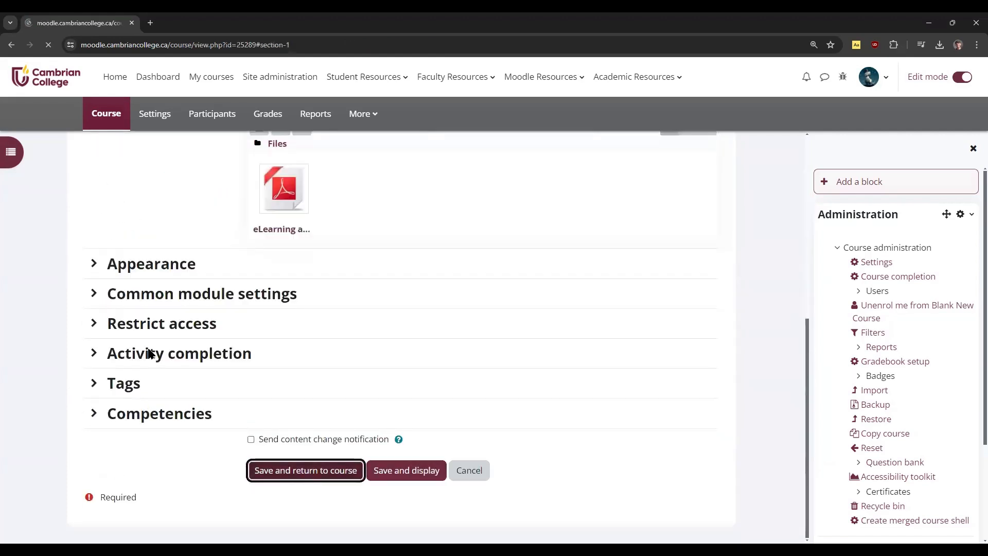
pyautogui.click(305, 470)
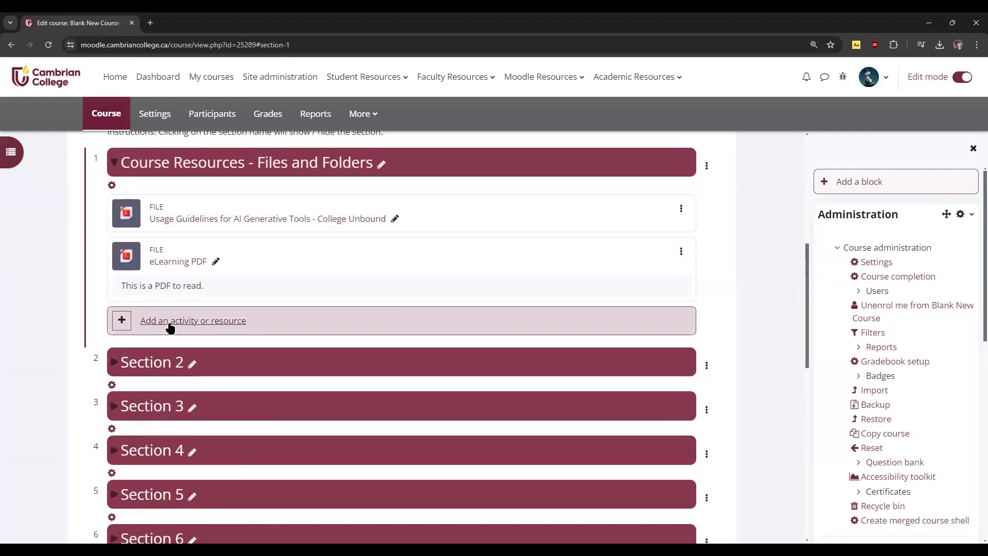
pyautogui.click(193, 320)
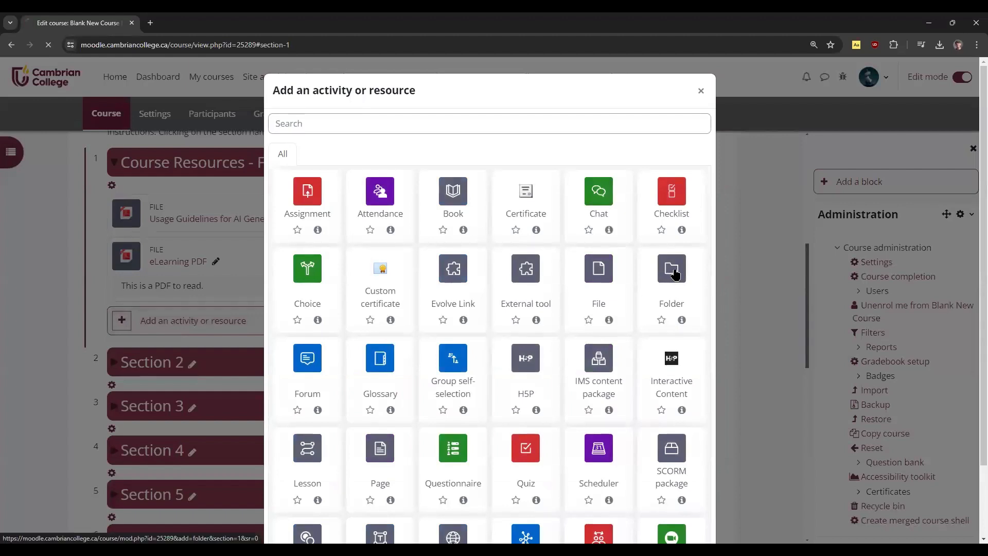
# - Start a Folder resource named 'Folder of Resources' and scroll to its Content area
pyautogui.click(670, 267)
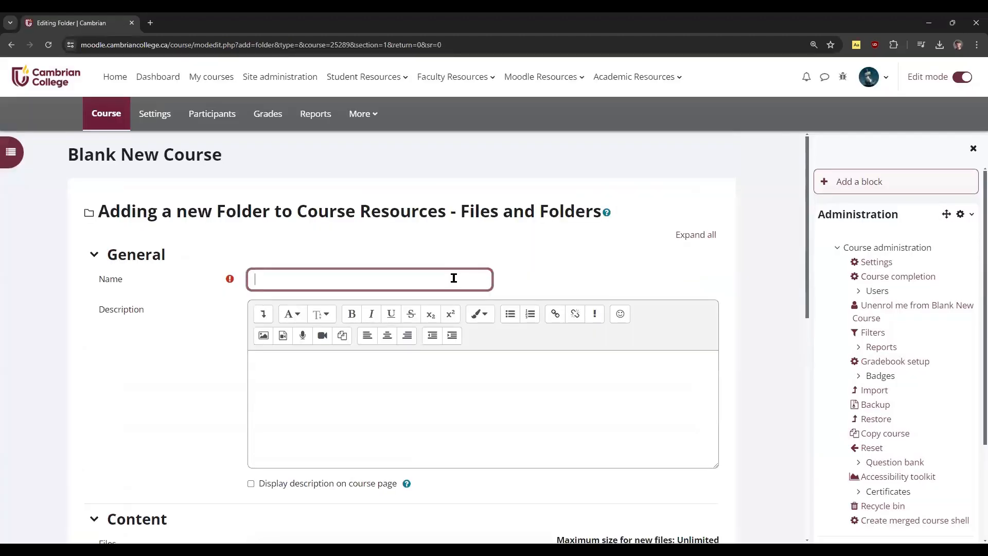
pyautogui.write('Folder of')
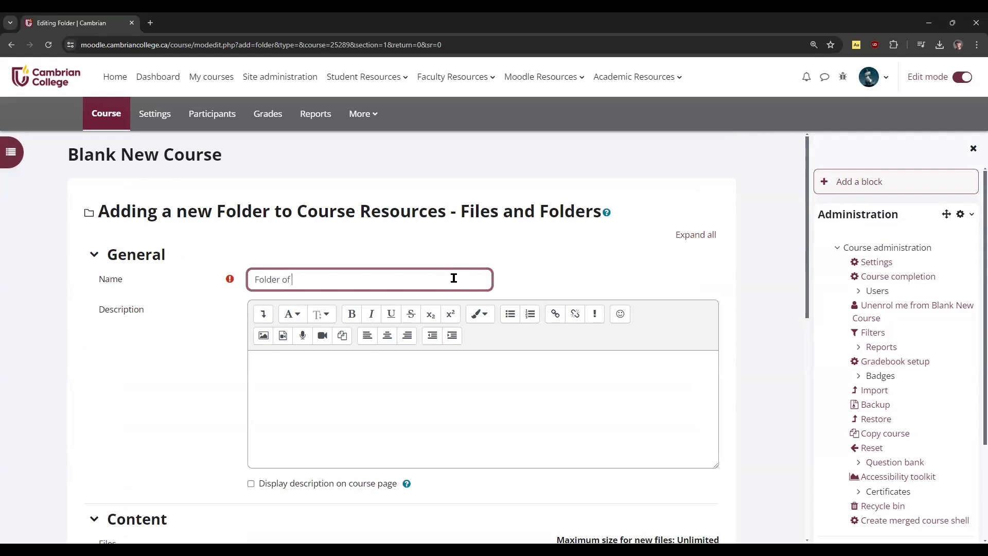
pyautogui.write('Resources')
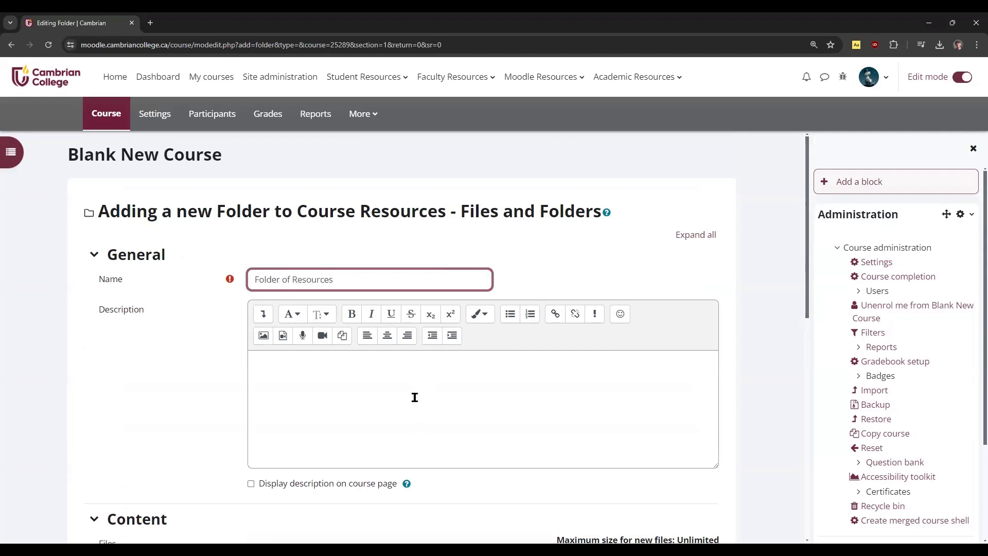
pyautogui.scroll(-3)
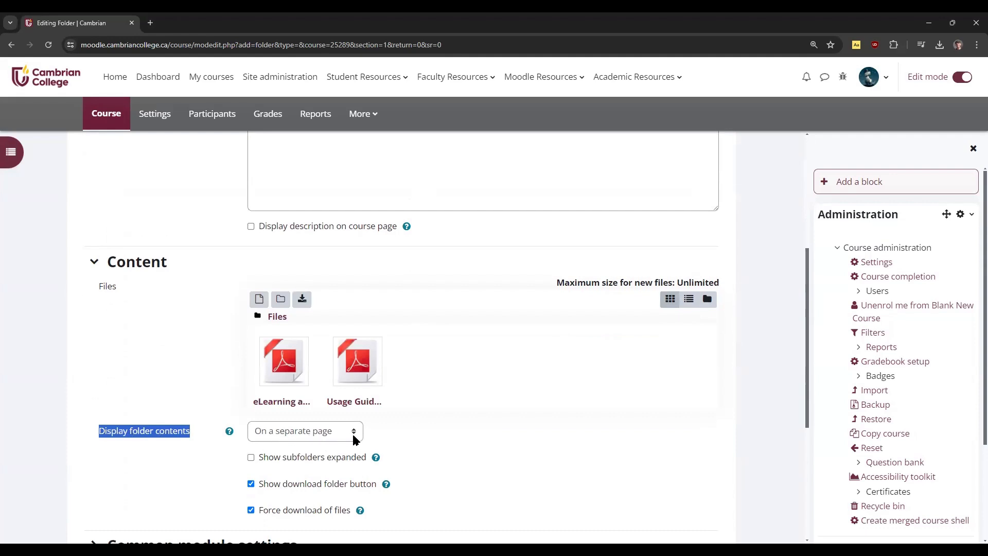
# - Set Display folder contents to 'Inline on a course page'
pyautogui.click(304, 430)
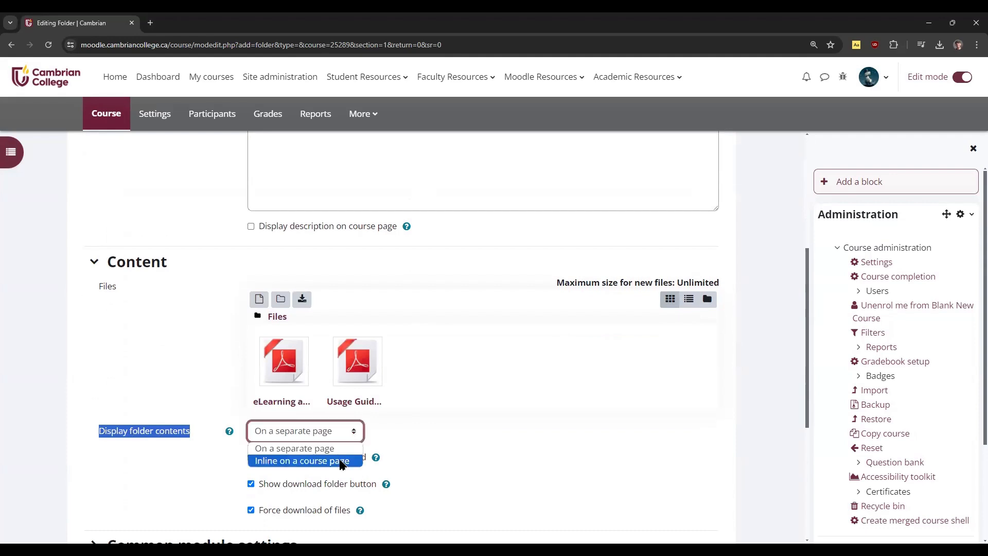
pyautogui.click(301, 460)
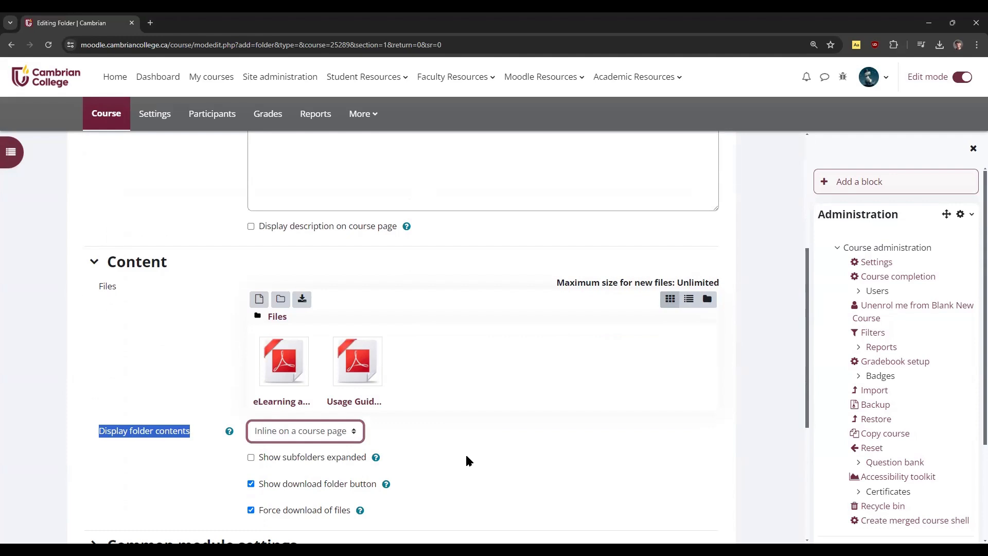
pyautogui.scroll(-3)
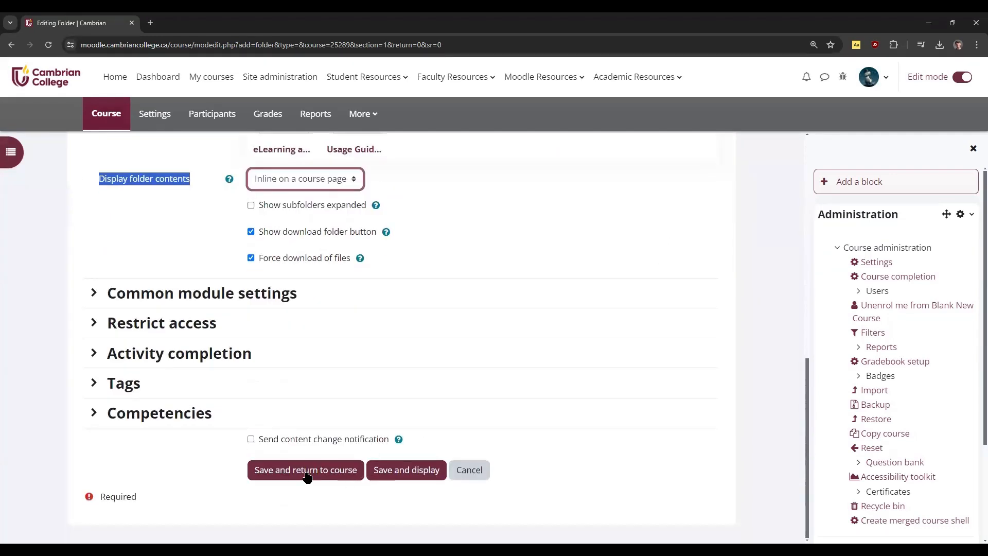
# - Save Folder of Resources and return to the course page
pyautogui.click(305, 469)
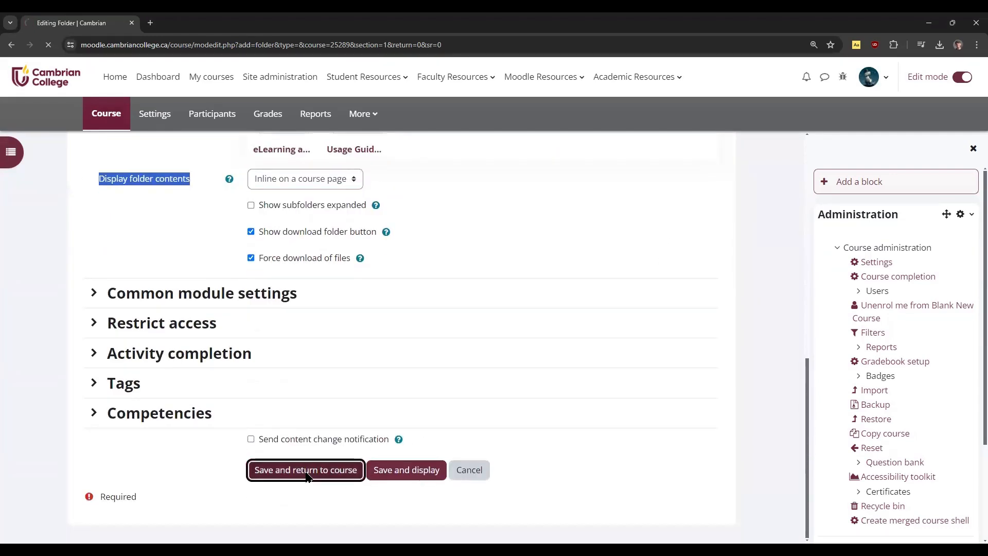
pyautogui.click(305, 469)
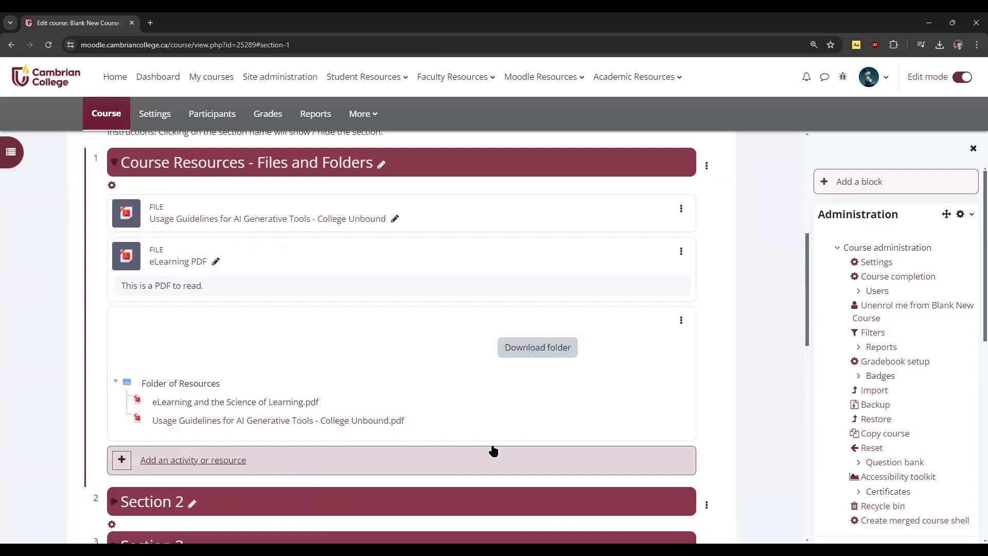
pyautogui.moveTo(713, 365)
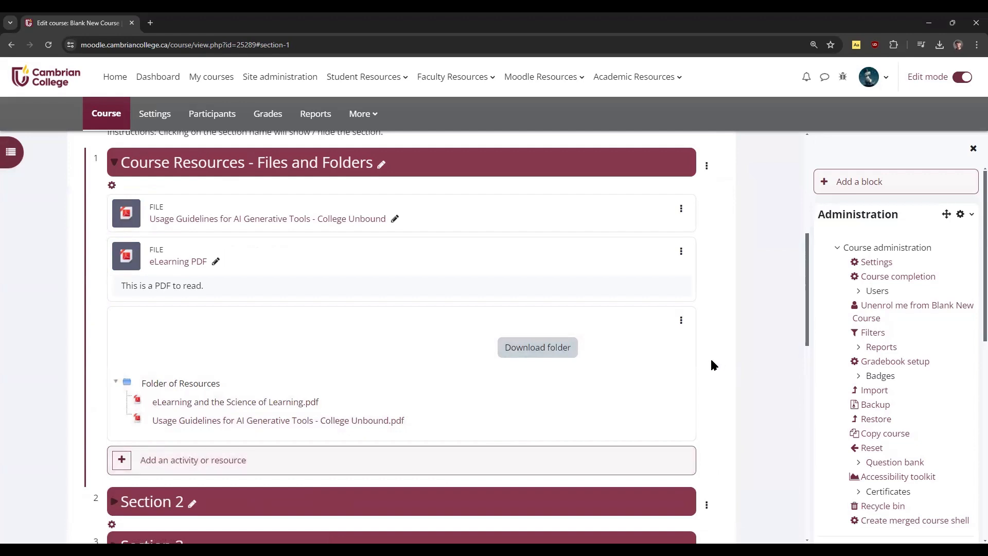